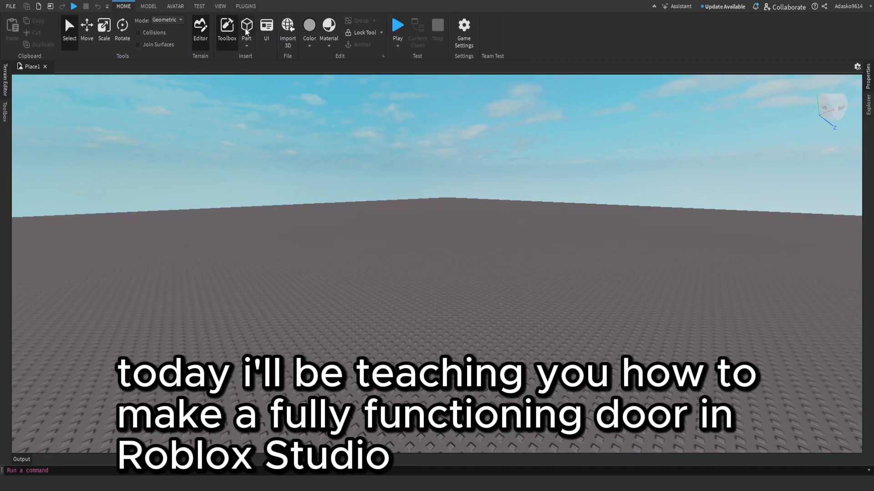
# Step: Insert a block part on the baseplate and show the Explorer and Properties panels
pyautogui.click(246, 27)
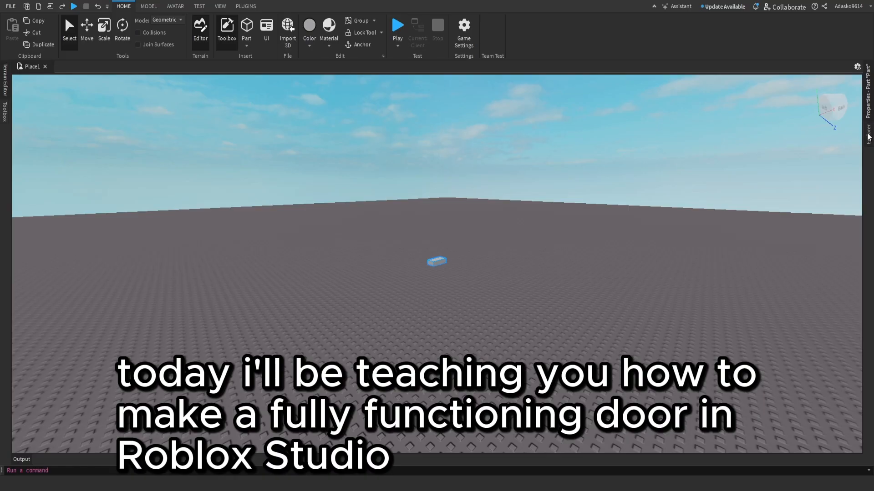
pyautogui.click(220, 6)
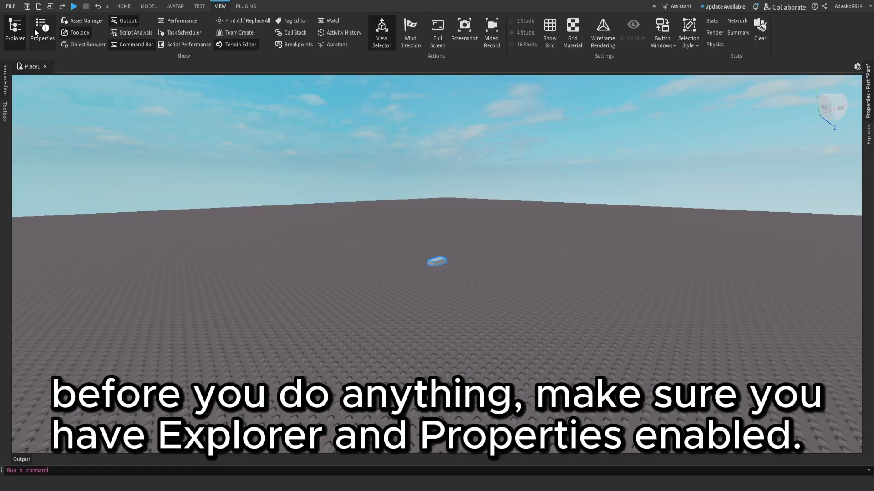
pyautogui.click(14, 30)
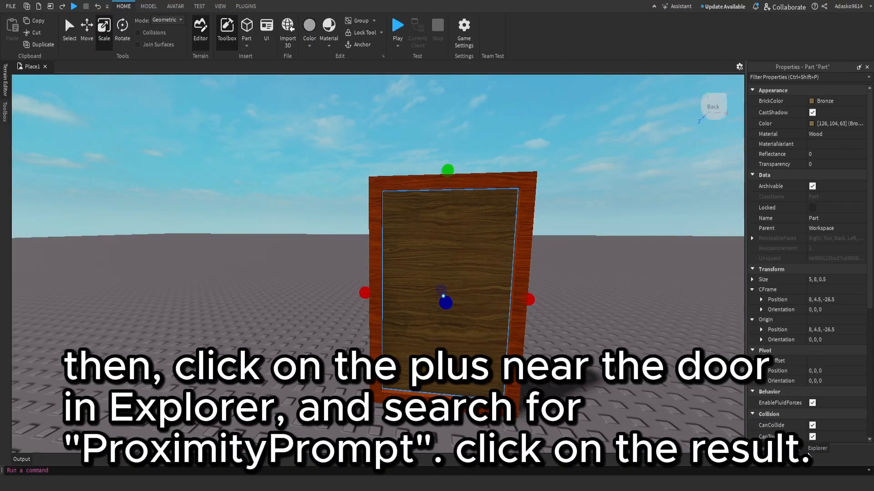
# Step: Rename the part to Door, add a ProximityPrompt, and put a Script under it
pyautogui.click(816, 448)
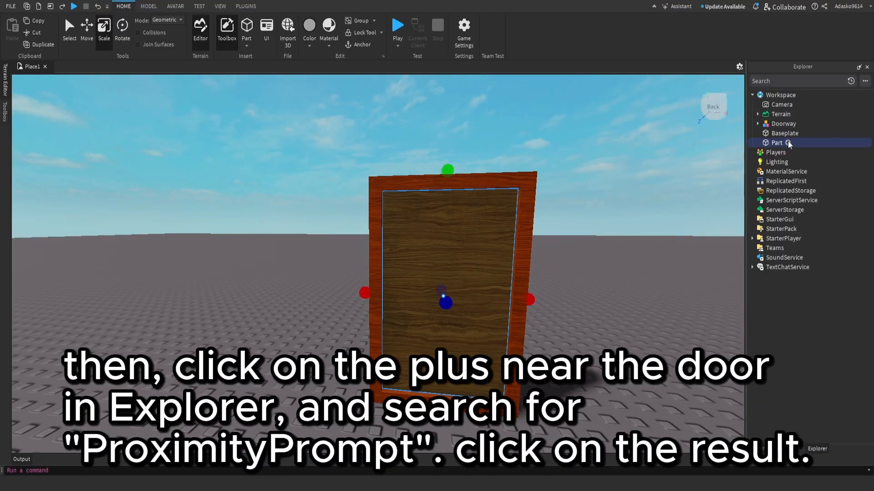
pyautogui.moveTo(717, 172)
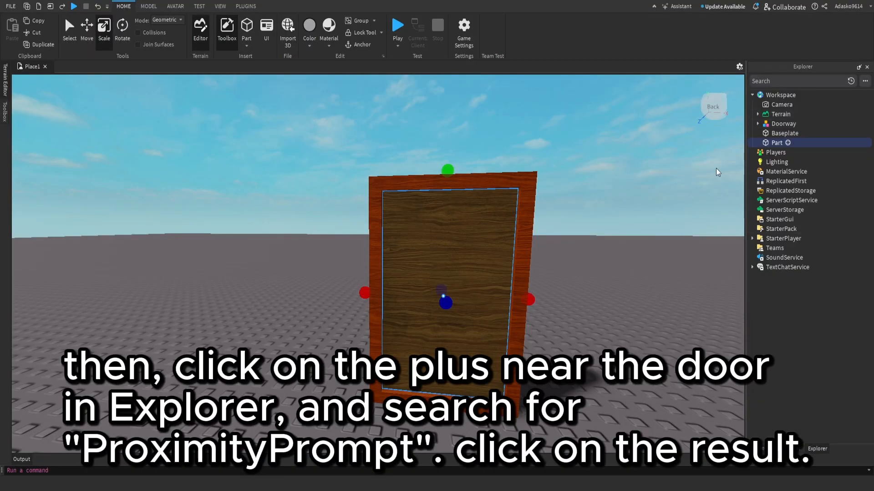
pyautogui.click(788, 142)
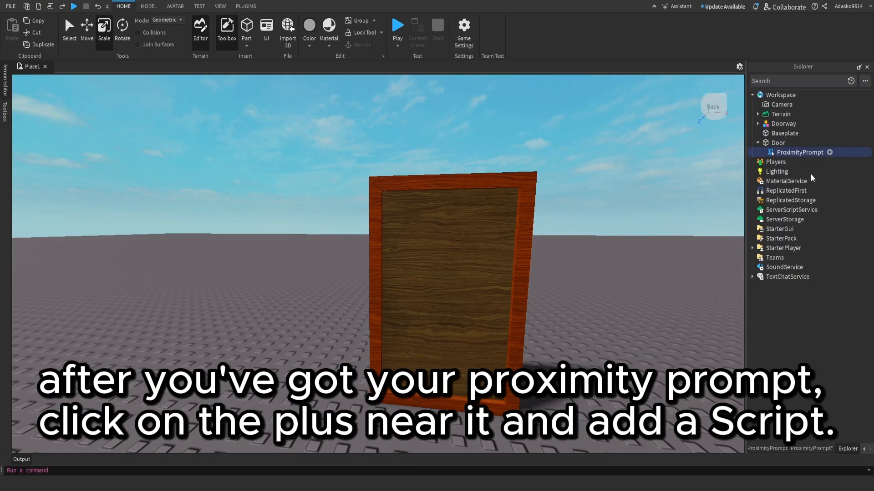
pyautogui.click(830, 152)
pyautogui.write('script.Parent')
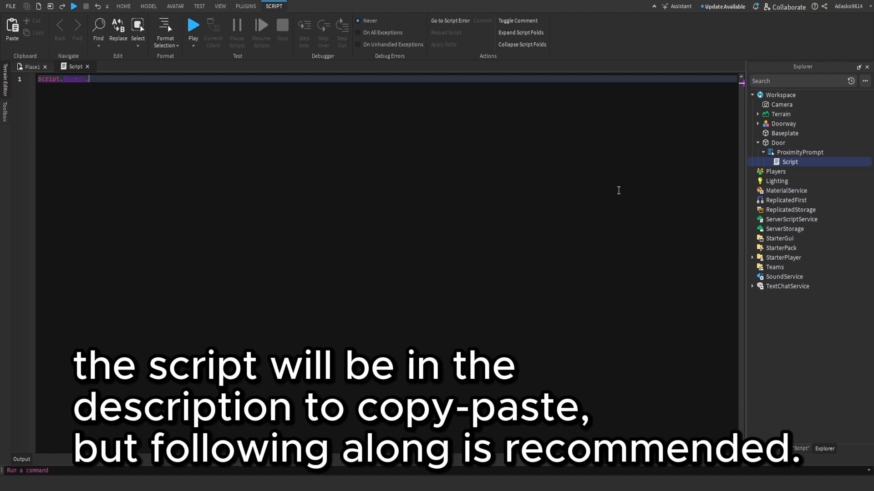
# Step: Script Triggered to set Transparency 0.5 and CanCollide false, add a SpawnLocation, then play-test
pyautogui.write('.Triggered:Connect(function(')
pyautogui.write('wait(0.5)')
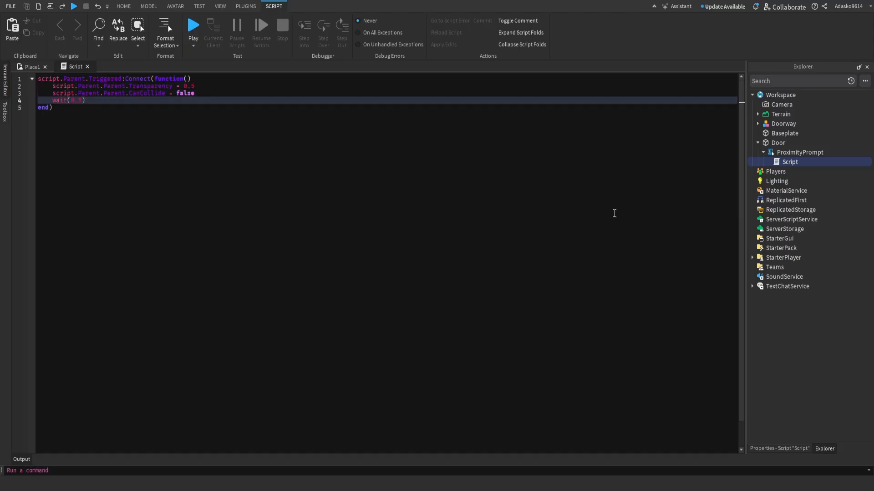
pyautogui.press('enter')
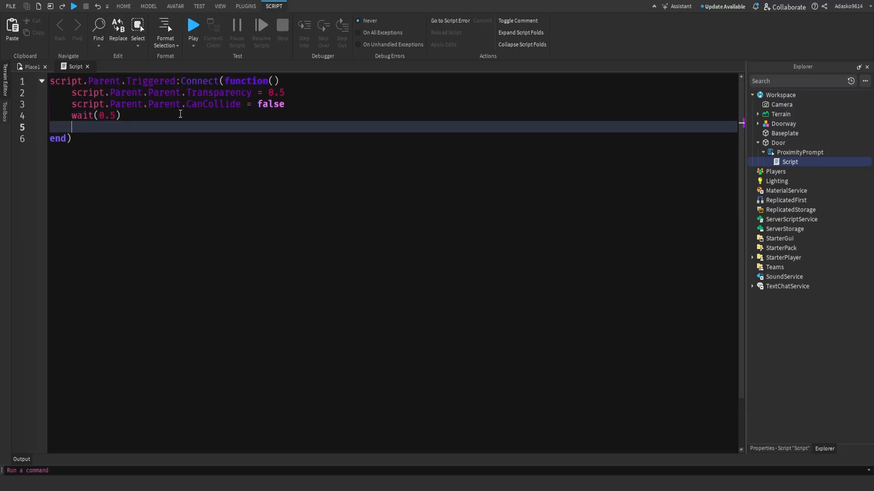
pyautogui.write('script.Parent.p')
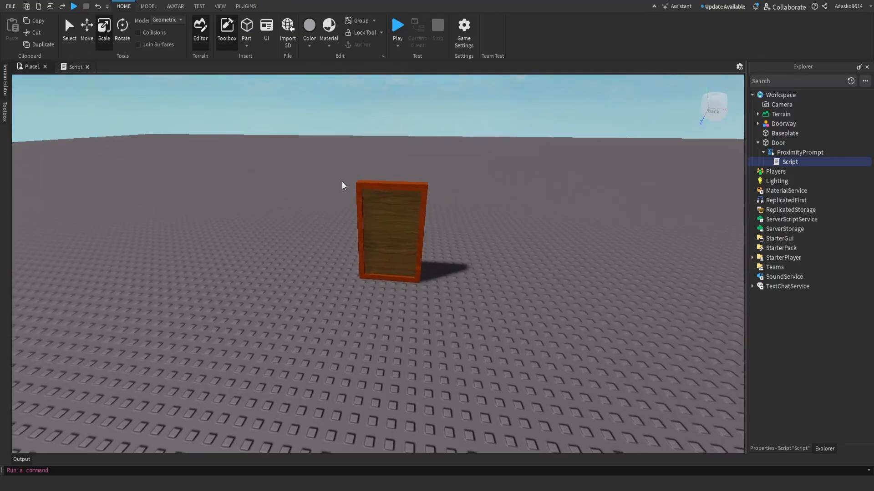
pyautogui.click(147, 6)
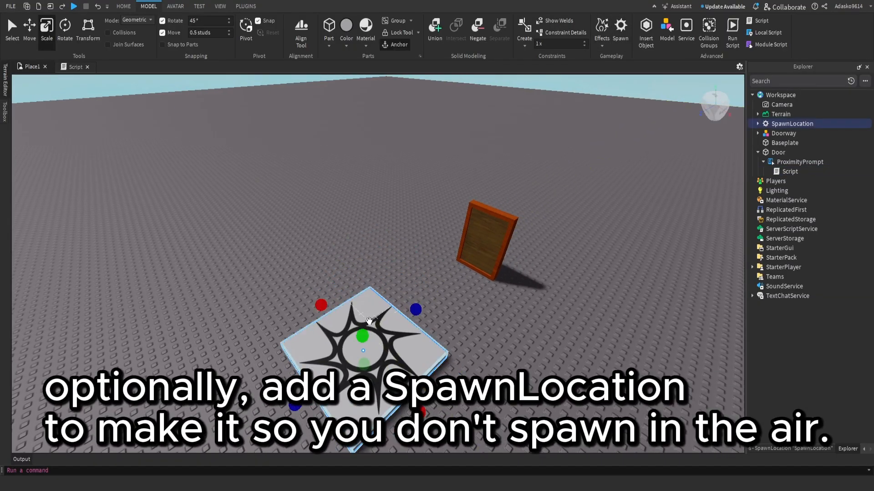
pyautogui.click(73, 6)
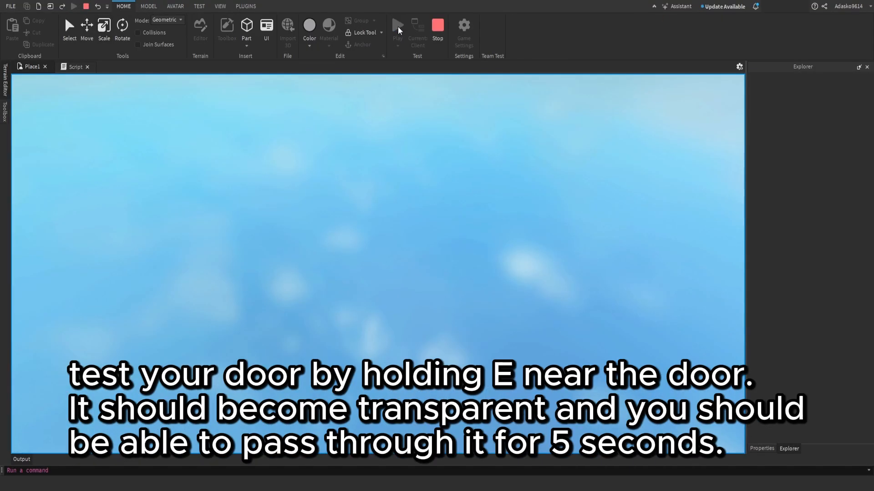
# Step: Walk the avatar to the Door and trigger its ProximityPrompt so it turns half-transparent
pyautogui.click(417, 29)
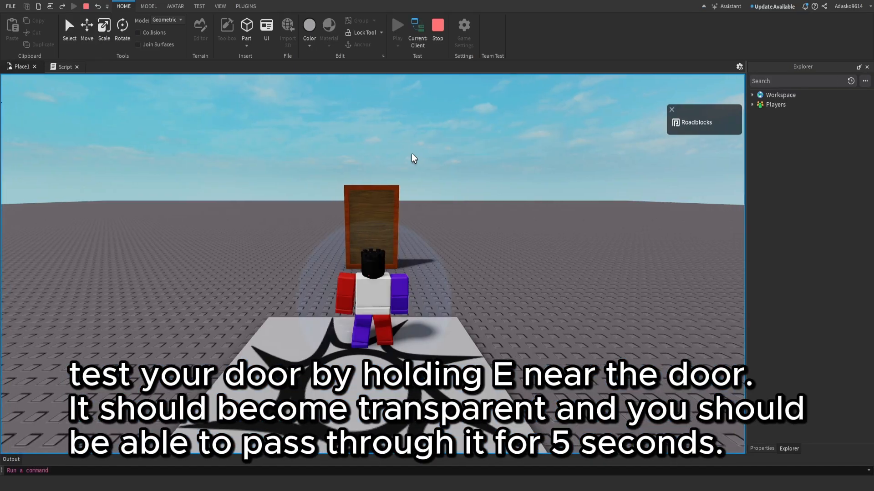
pyautogui.click(397, 24)
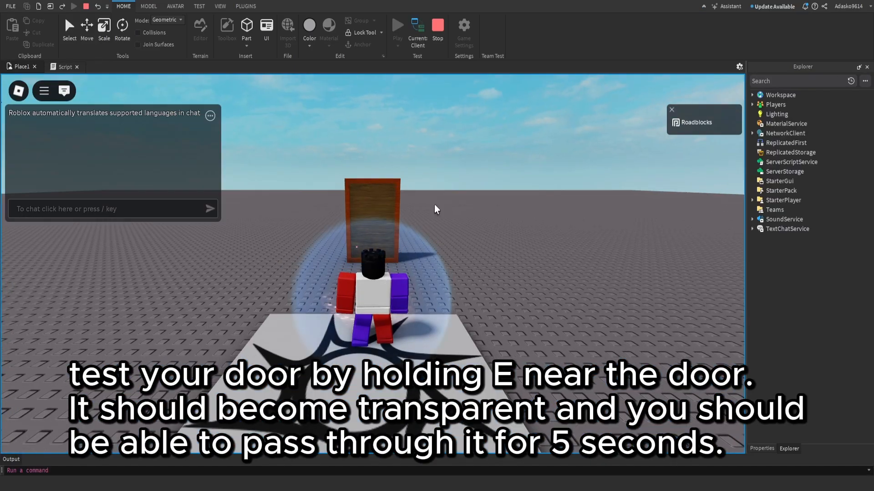